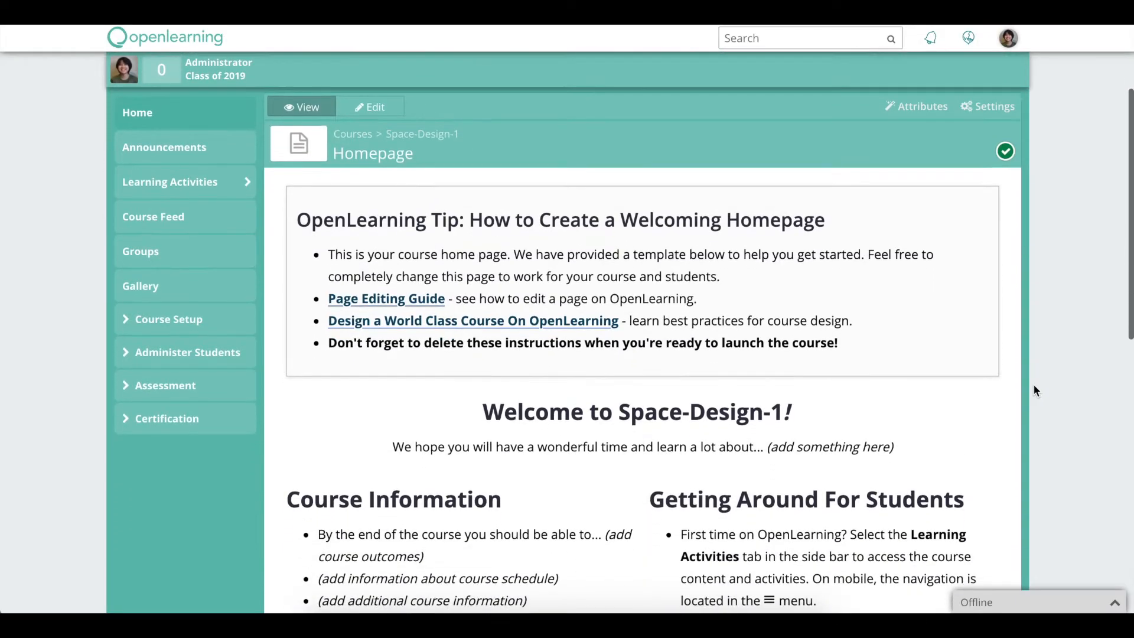
# Step: Reach the Setup Wizard for Space-Design-1 from the Course Setup sidebar options
pyautogui.scroll(-3)
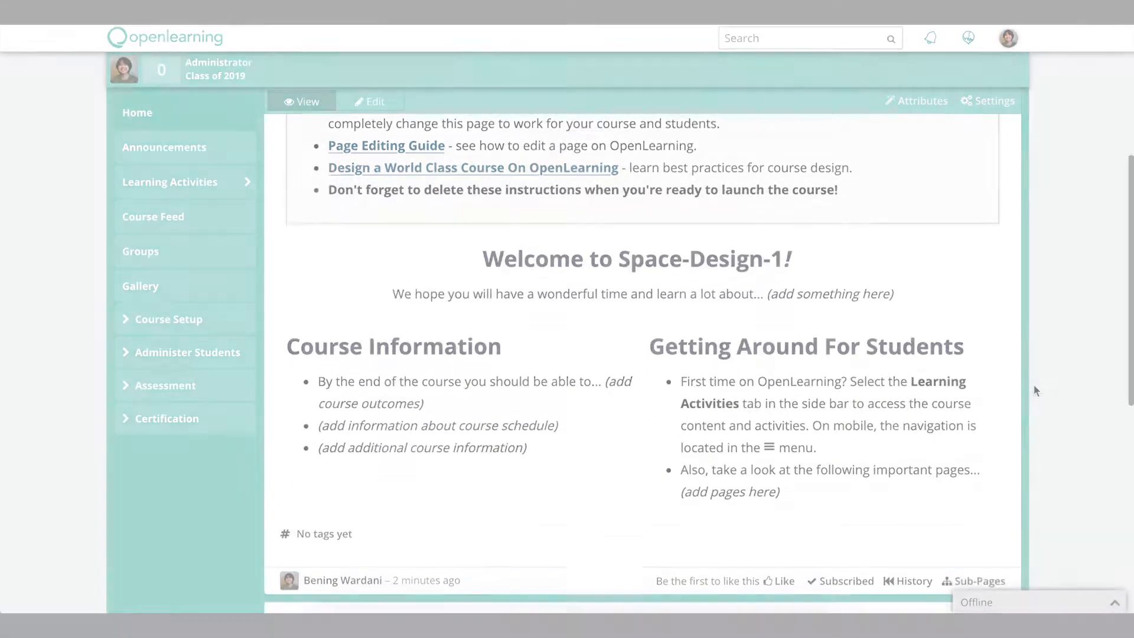
pyautogui.scroll(-3)
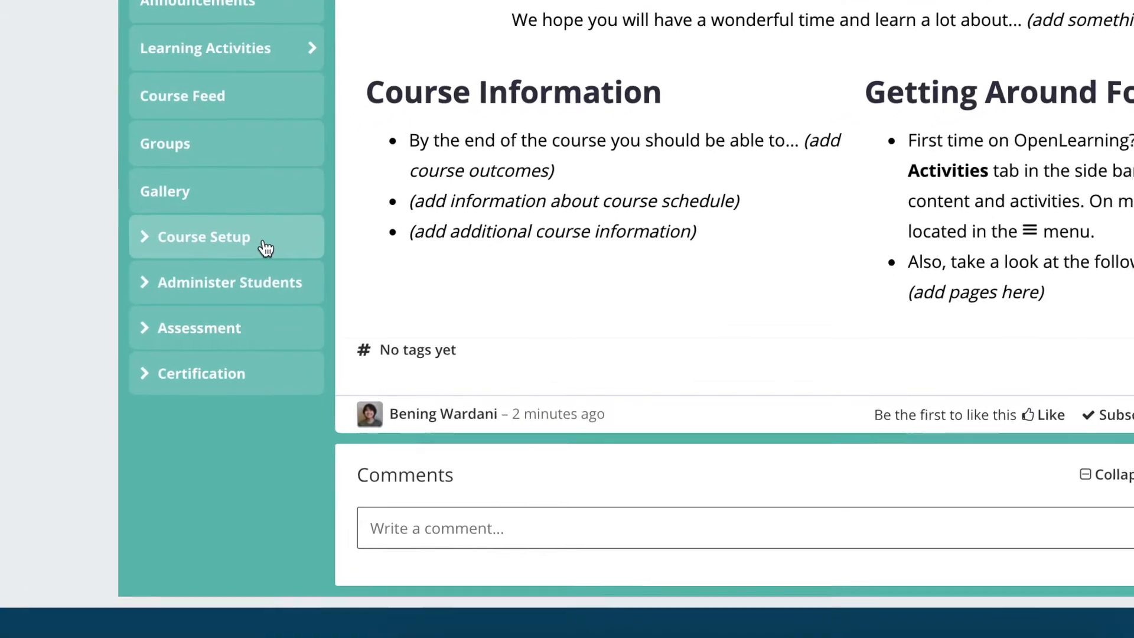
pyautogui.click(203, 237)
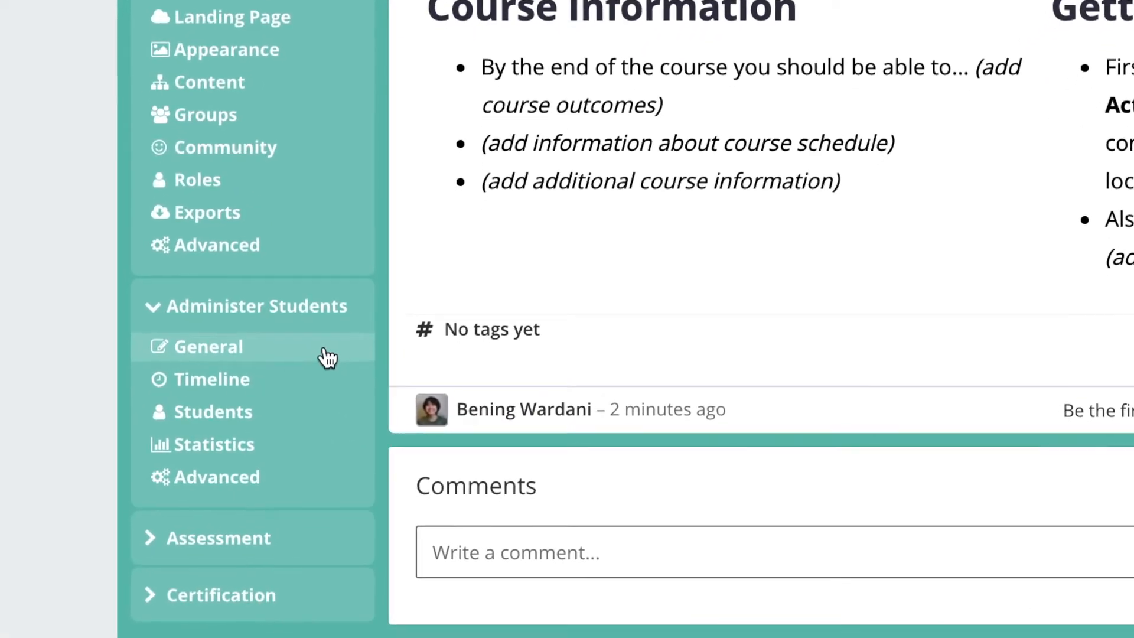
pyautogui.scroll(-3)
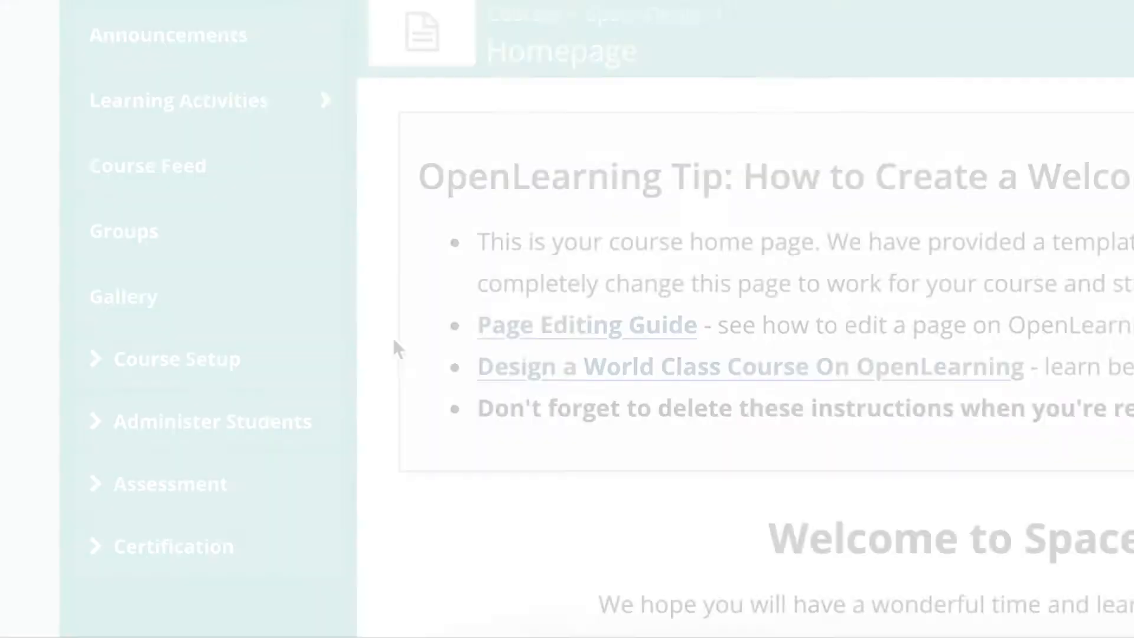
pyautogui.click(176, 359)
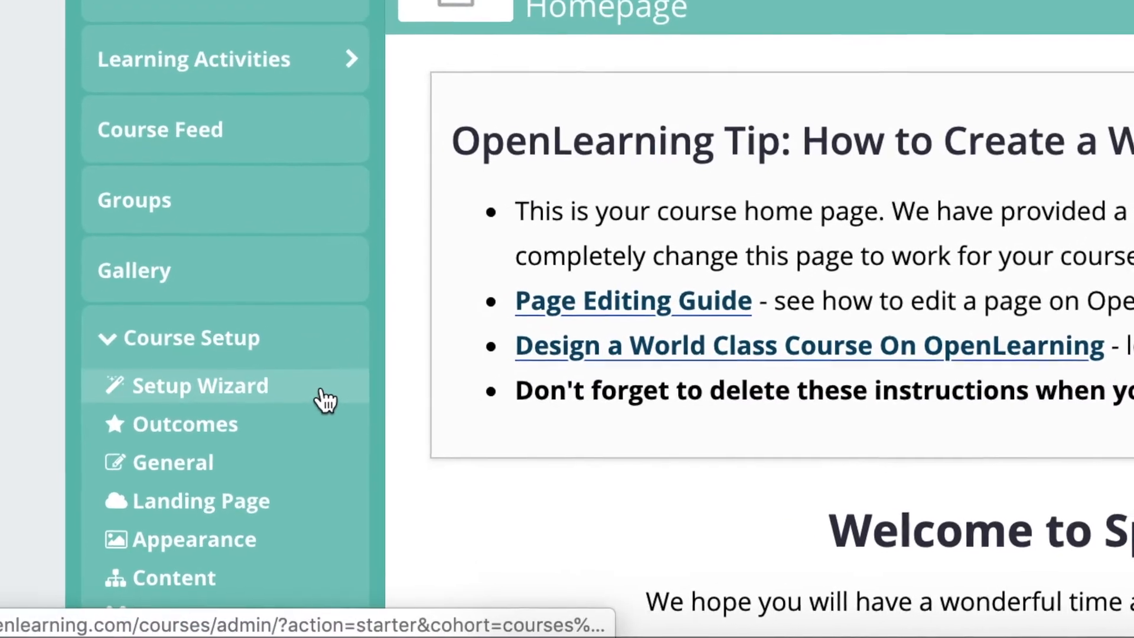
pyautogui.click(201, 385)
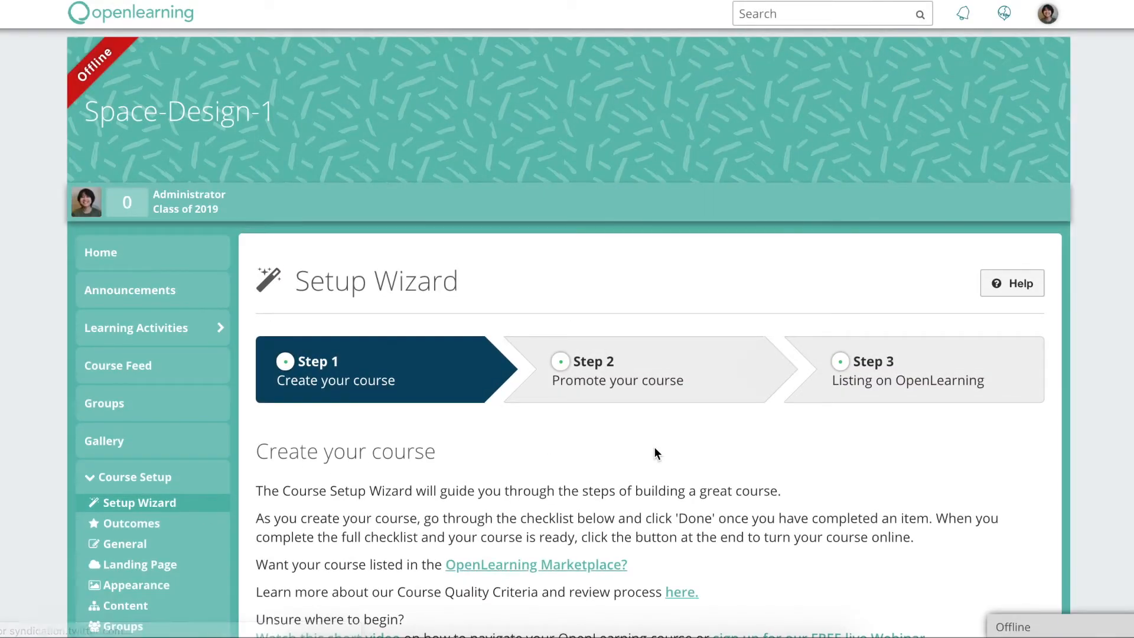
# Step: Review Step 1 'Create your course' and its Course Setup Checklist
pyautogui.scroll(-3)
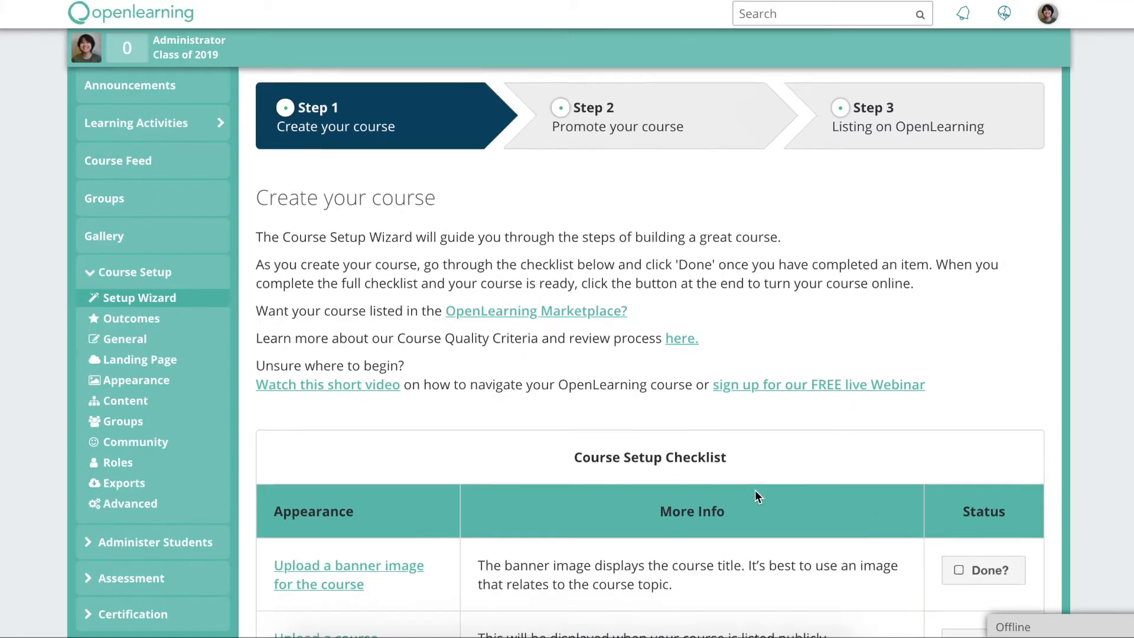
pyautogui.scroll(-3)
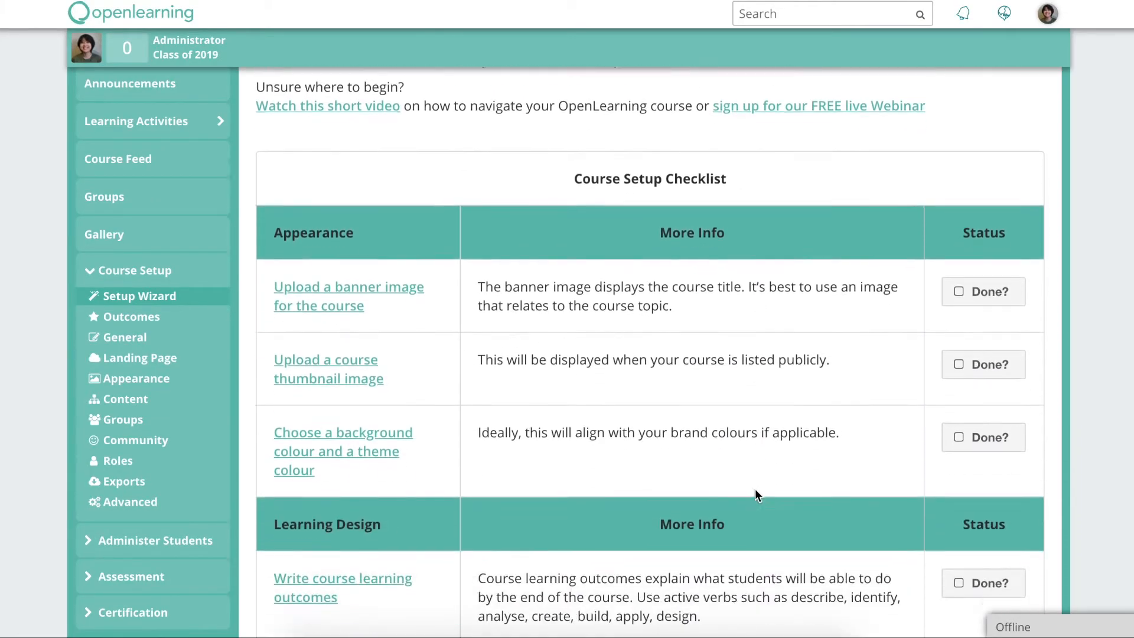
pyautogui.scroll(-3)
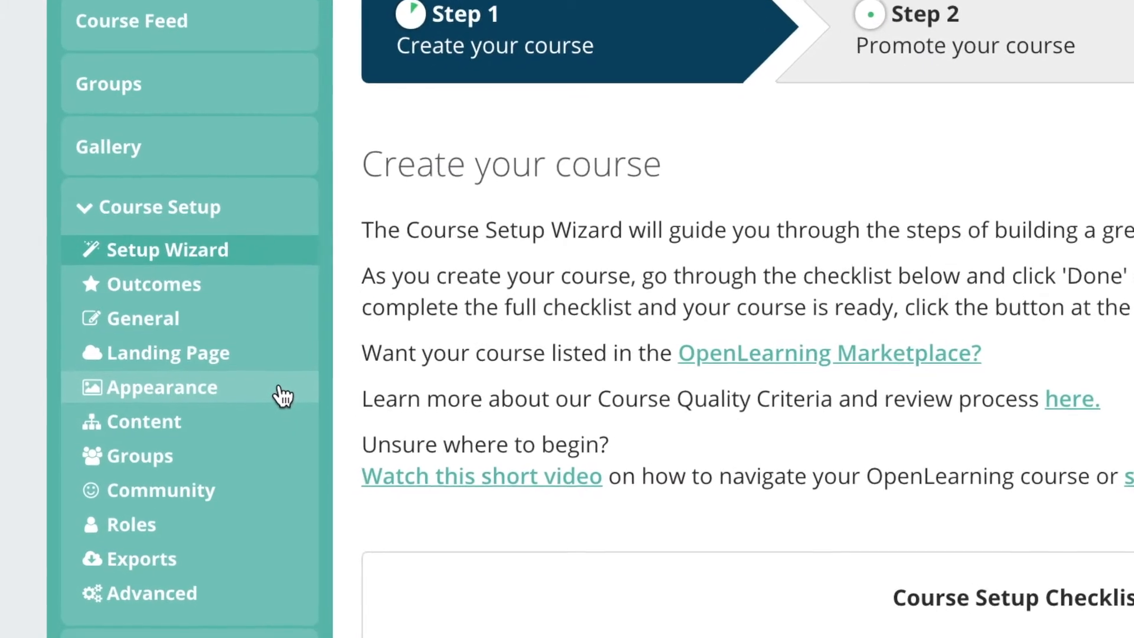
pyautogui.scroll(-3)
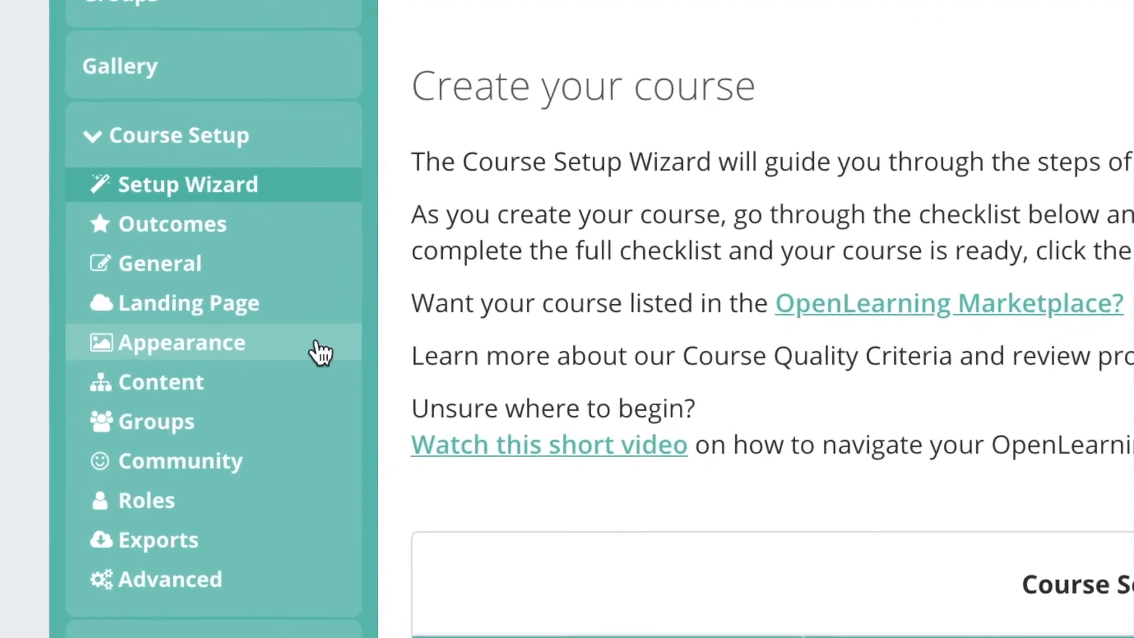
# Step: Apply the Space Design photo banner without the course name and a dark blue theme colour in Appearance
pyautogui.click(182, 343)
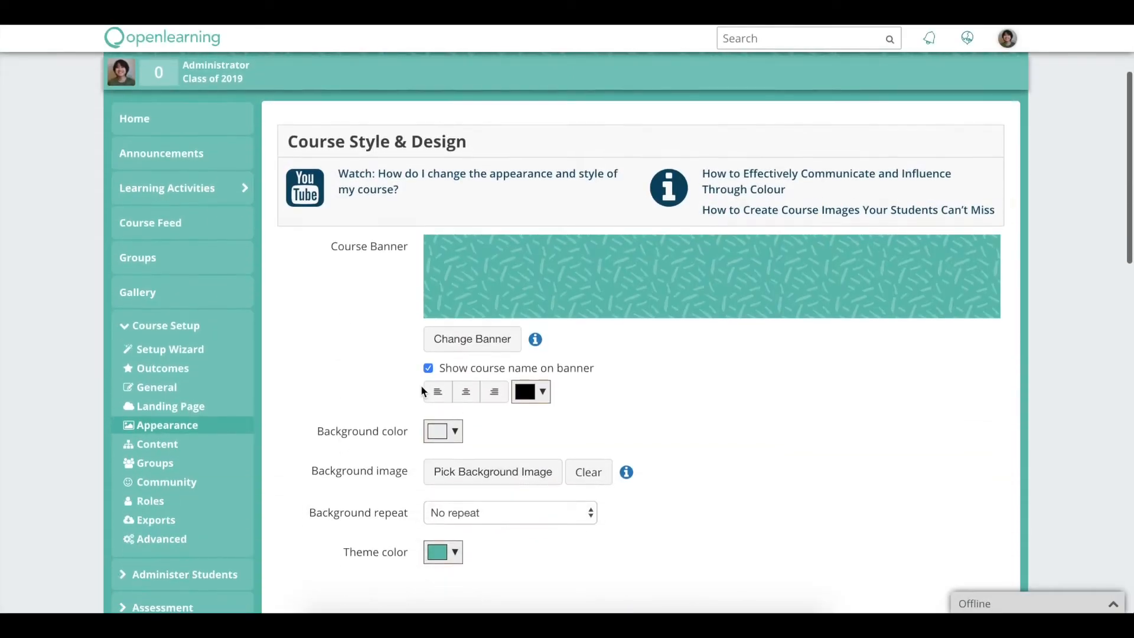
pyautogui.click(471, 339)
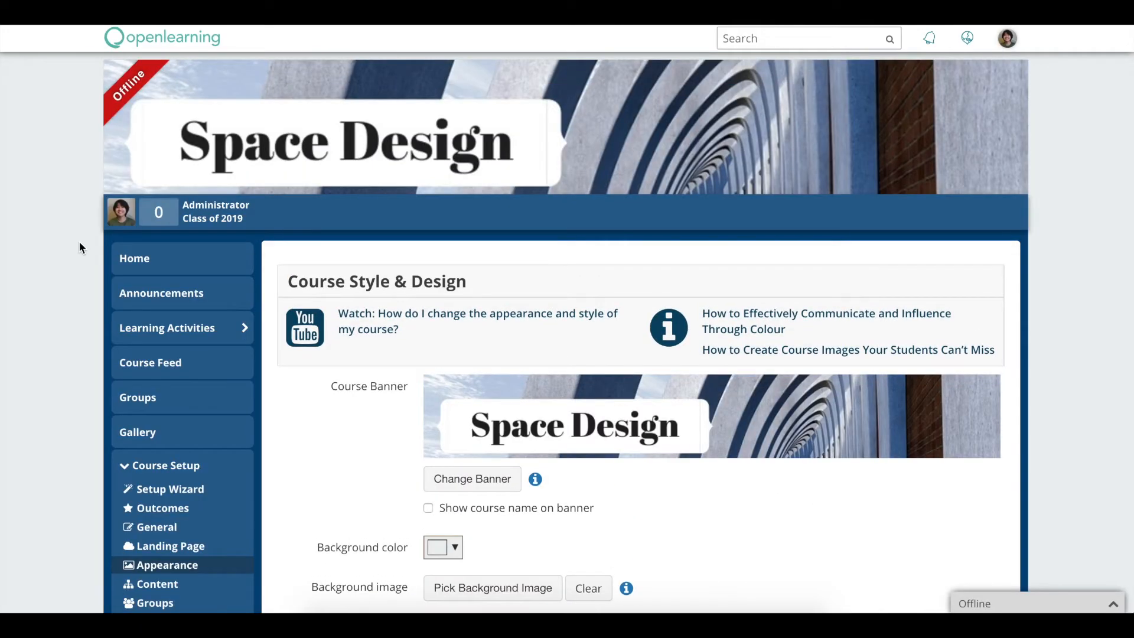
pyautogui.scroll(-3)
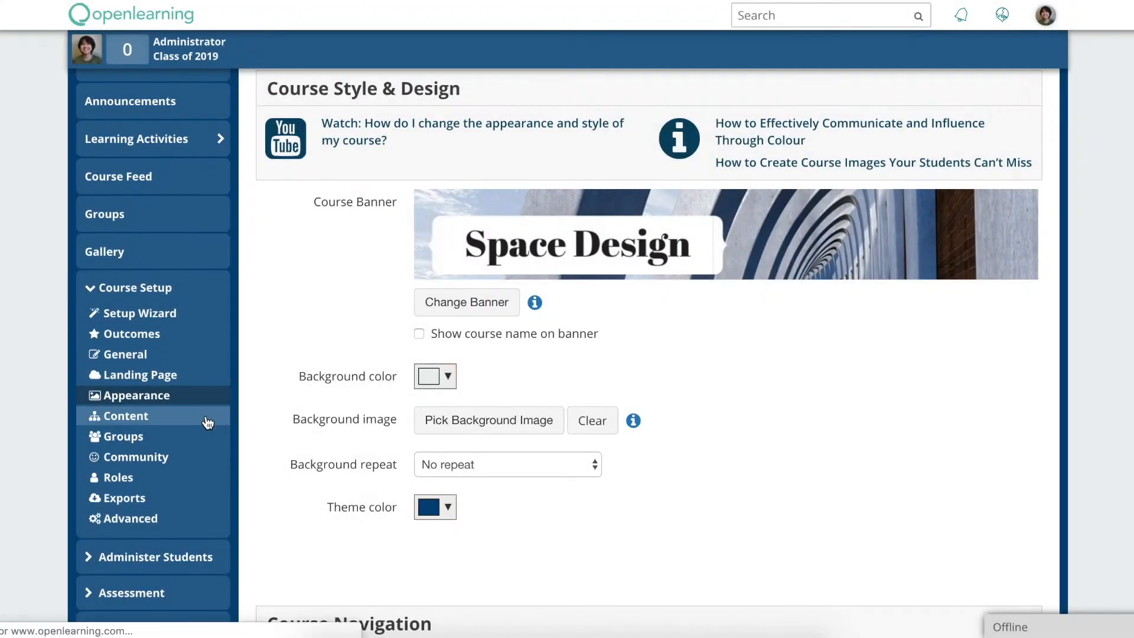
# Step: Create the module 'Object, Space, Buildings' in Content and edit its Buildings page
pyautogui.click(125, 414)
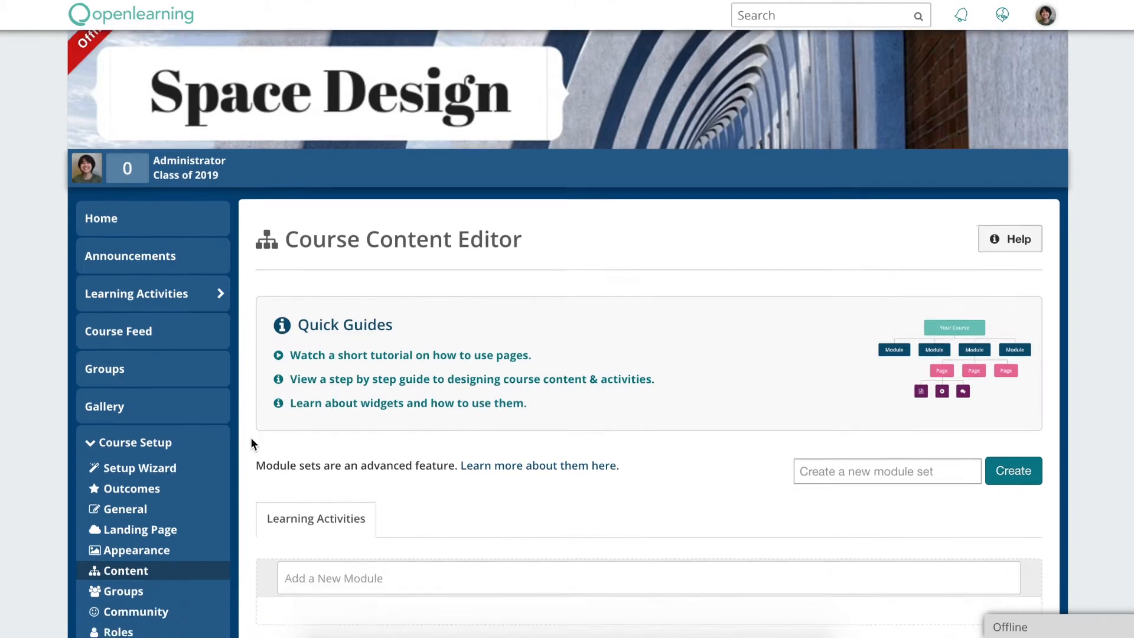
pyautogui.write('Object, Space, Buildings')
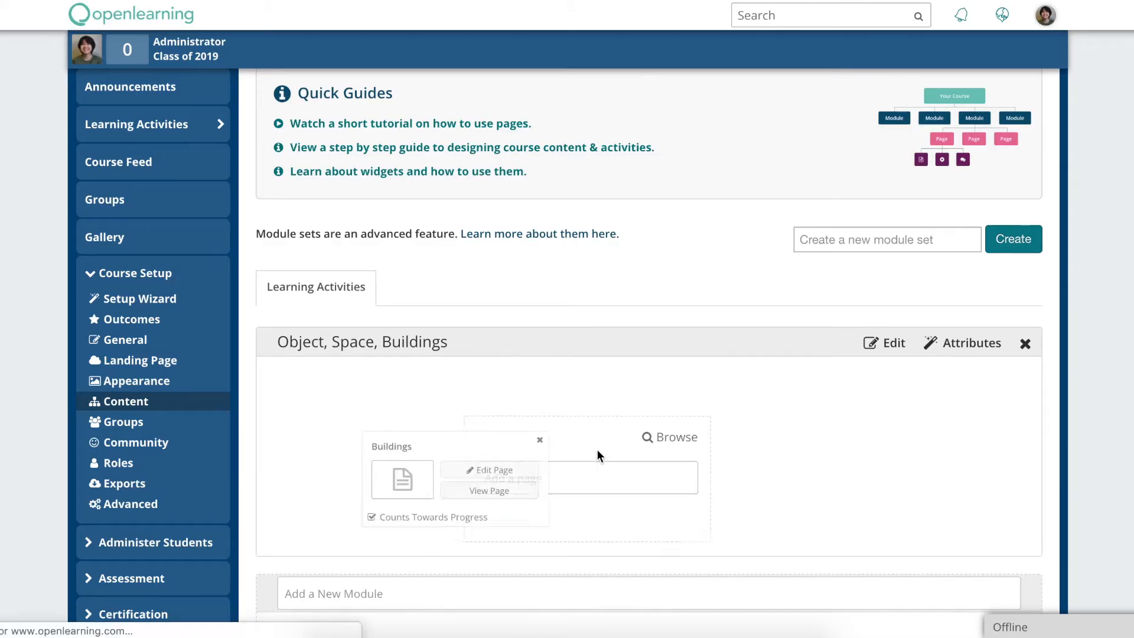
pyautogui.click(492, 470)
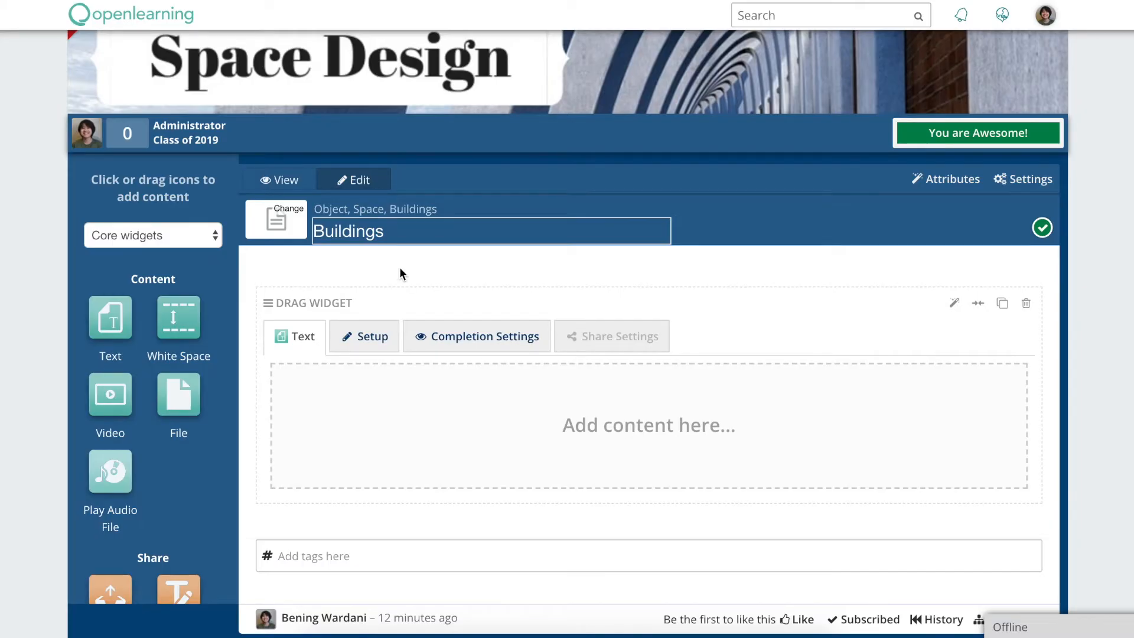
# Step: Add the 'What makes them stand out?' text widget and a Share File activity beneath it
pyautogui.click(364, 335)
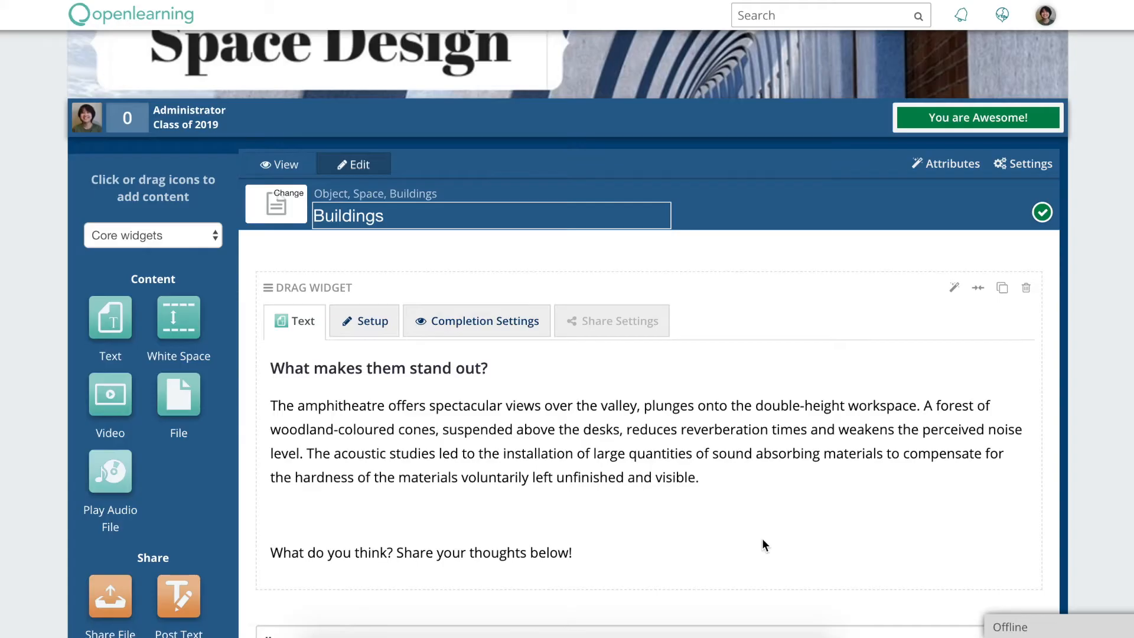
pyautogui.scroll(-3)
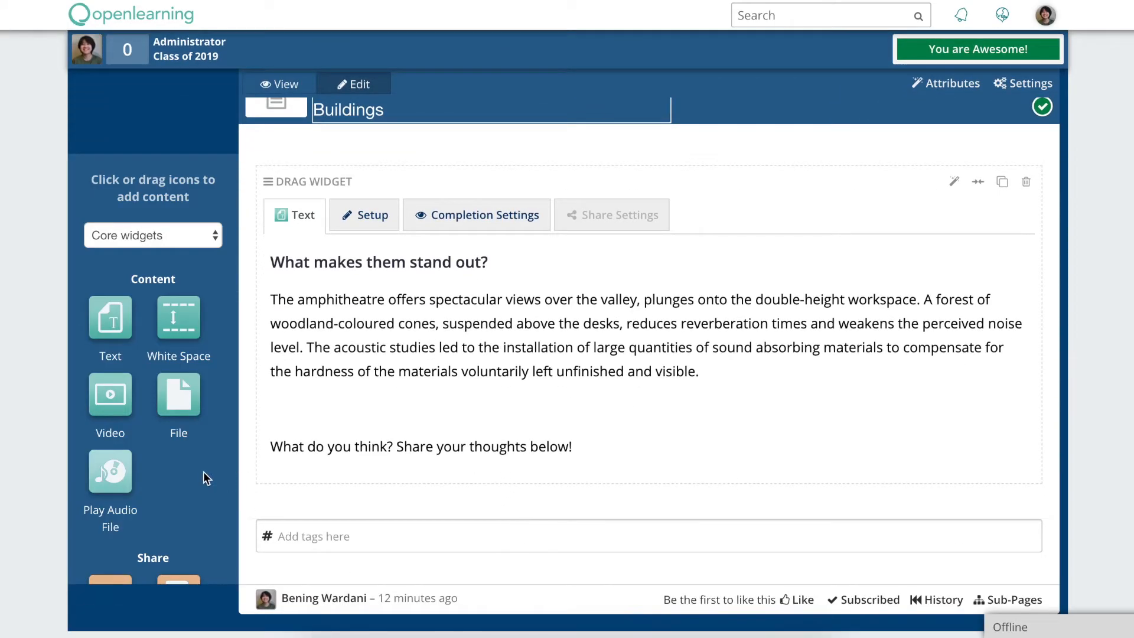
pyautogui.scroll(-3)
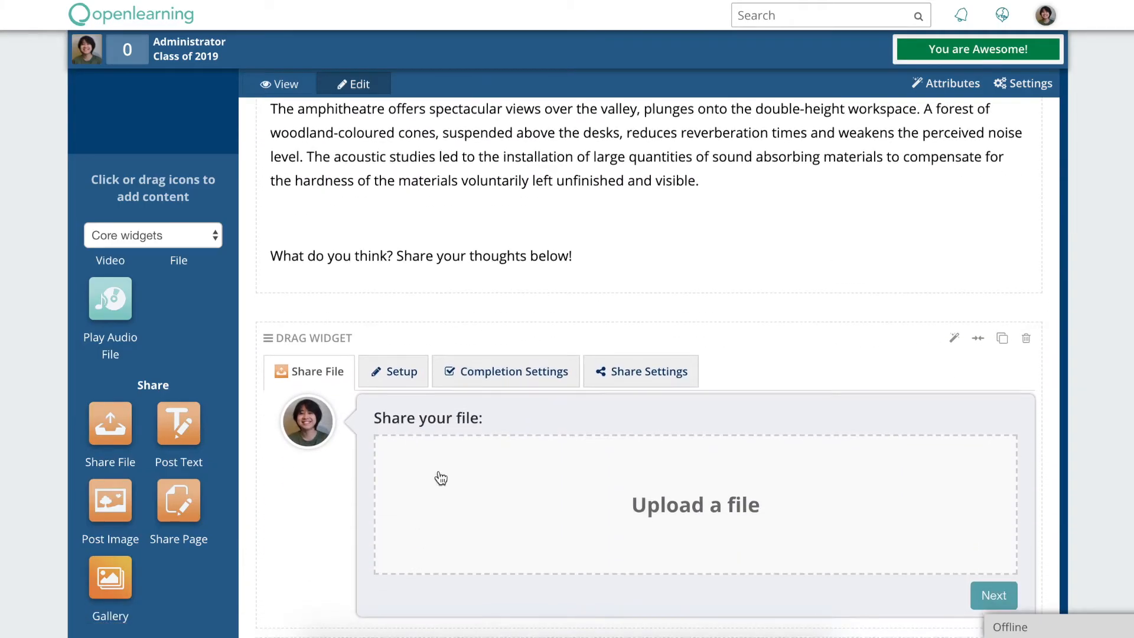
pyautogui.click(279, 84)
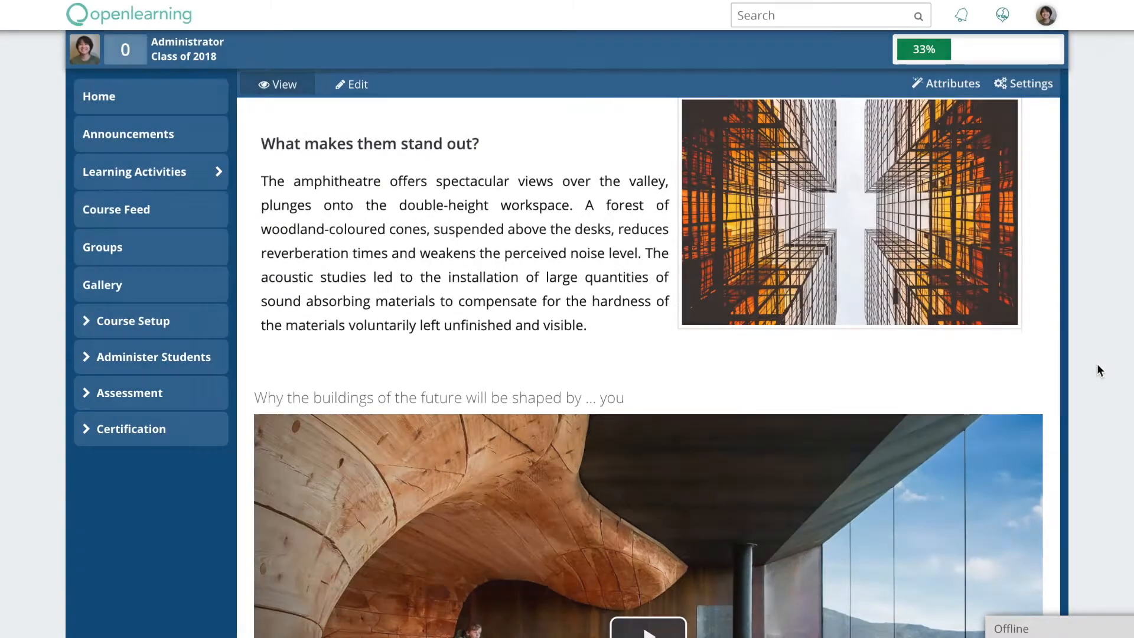
# Step: Upload the floor plan image with caption 'What' to the Share your design widget and post it
pyautogui.scroll(-3)
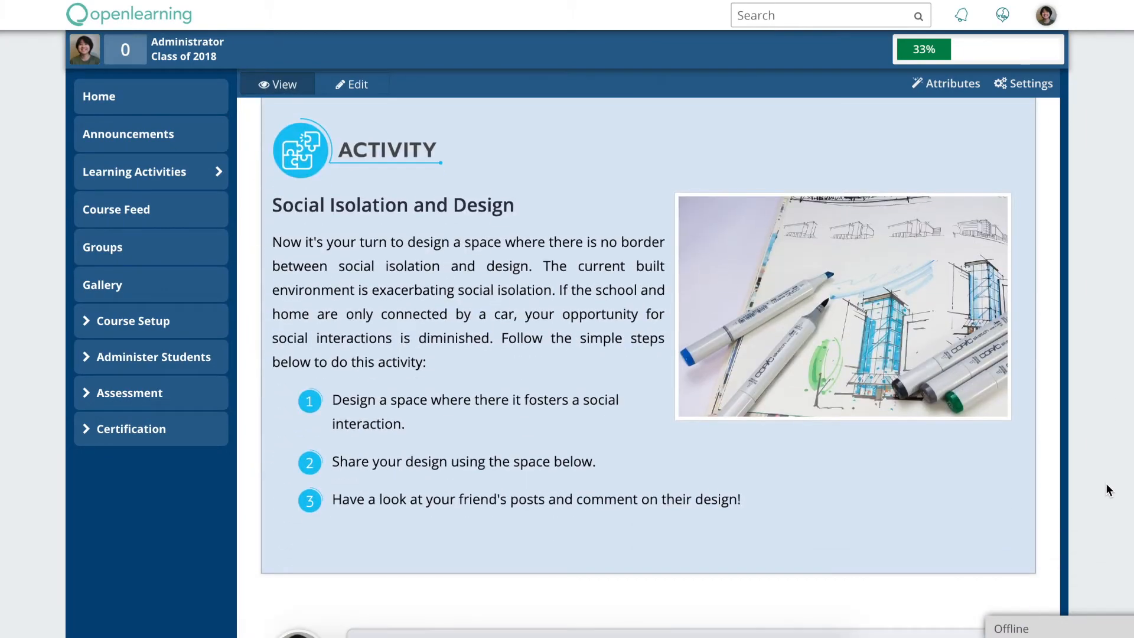
pyautogui.scroll(-3)
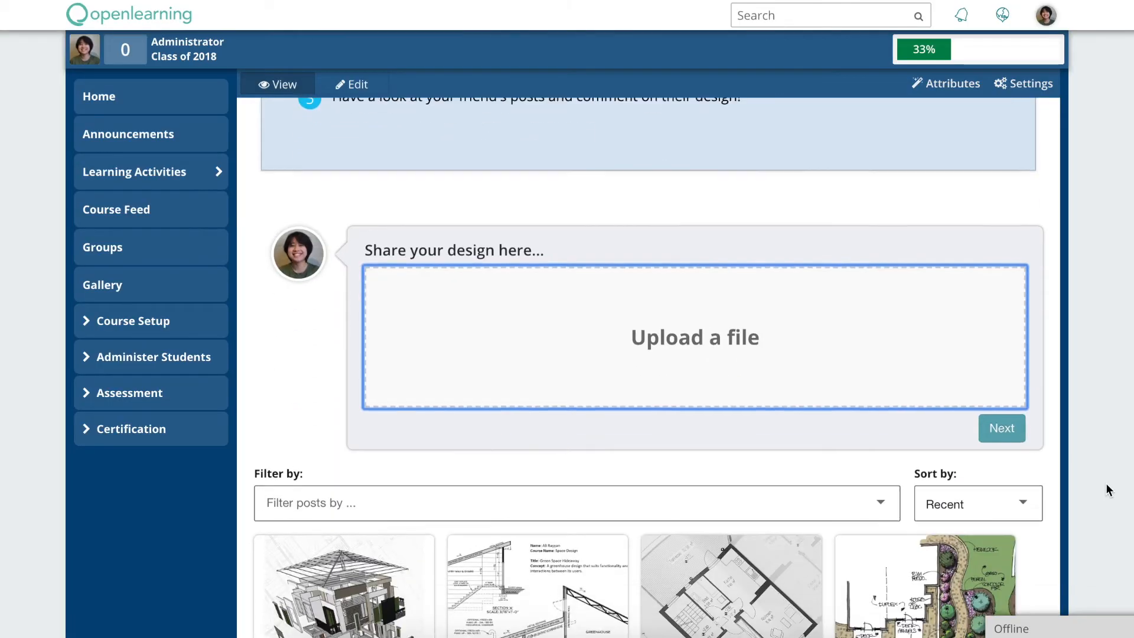
pyautogui.click(693, 337)
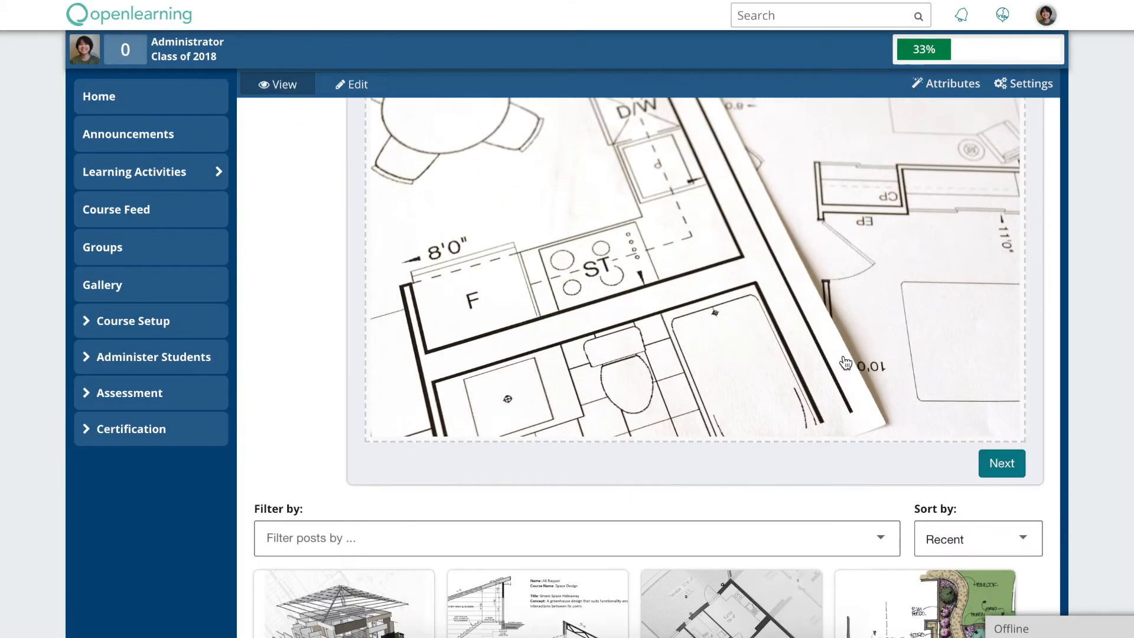
pyautogui.write('What')
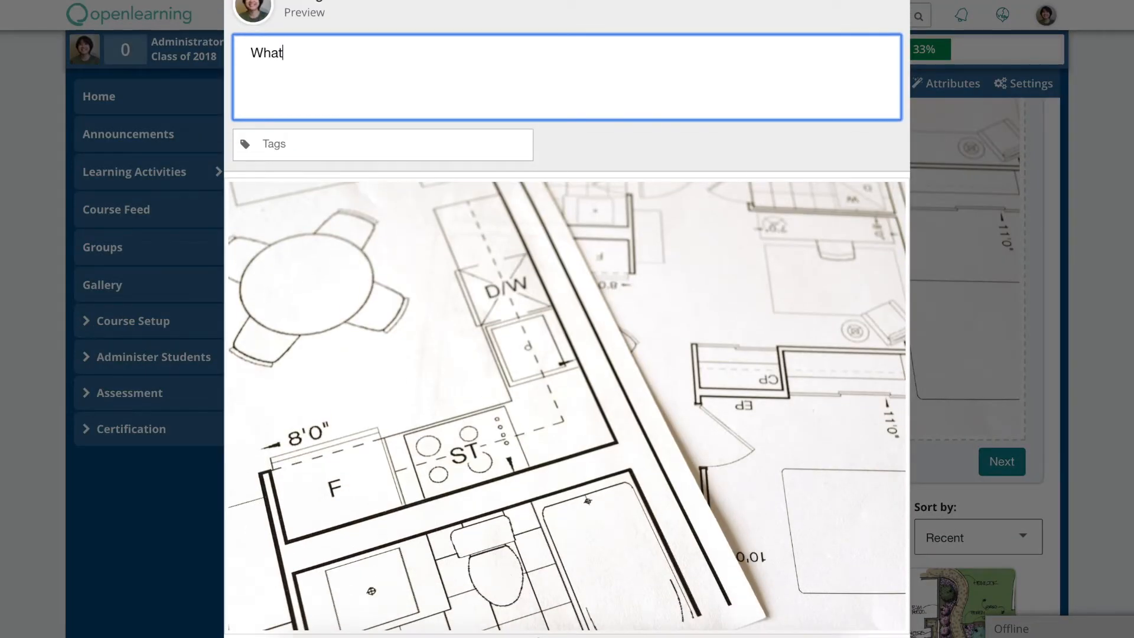
pyautogui.click(878, 586)
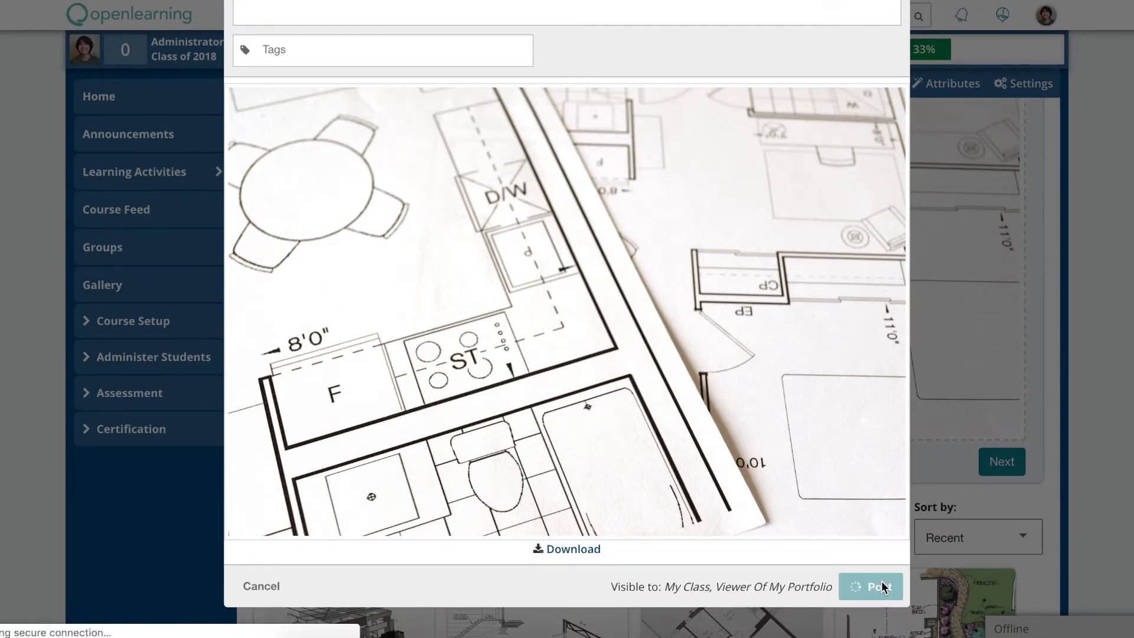
pyautogui.click(878, 585)
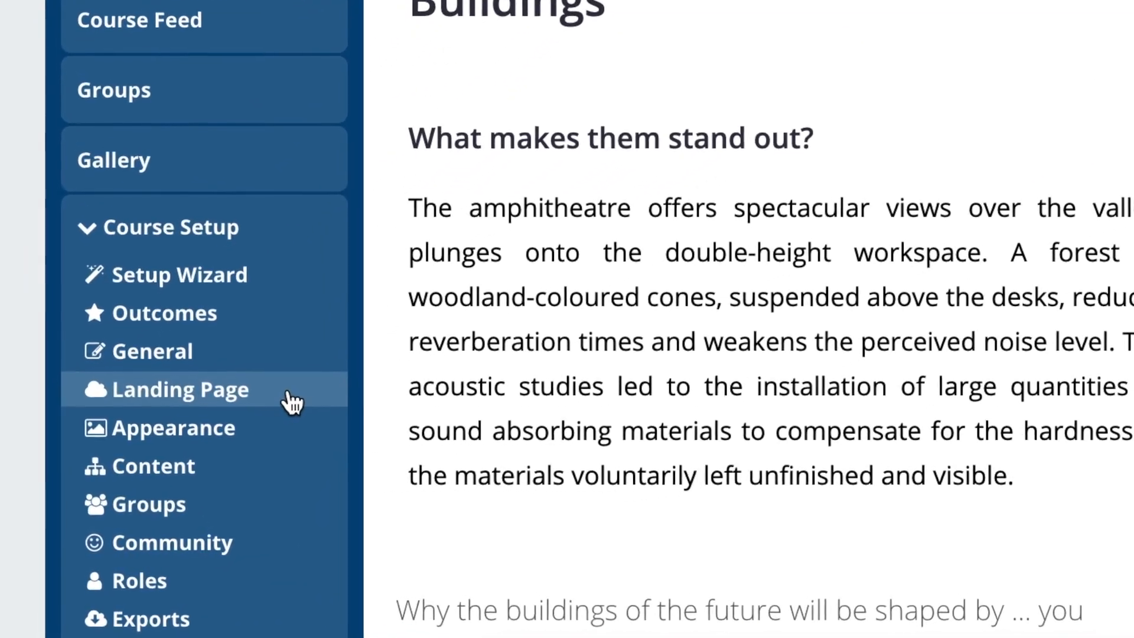
# Step: Review the Landing Page settings: promotion image, course blurb and introduction fields
pyautogui.click(180, 388)
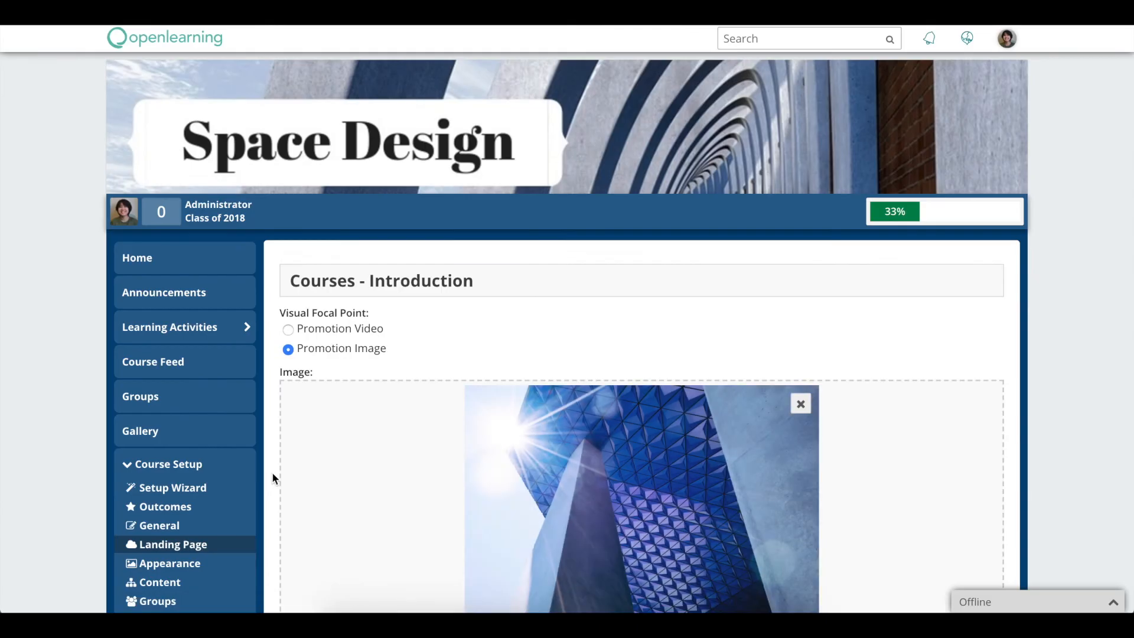
pyautogui.scroll(-3)
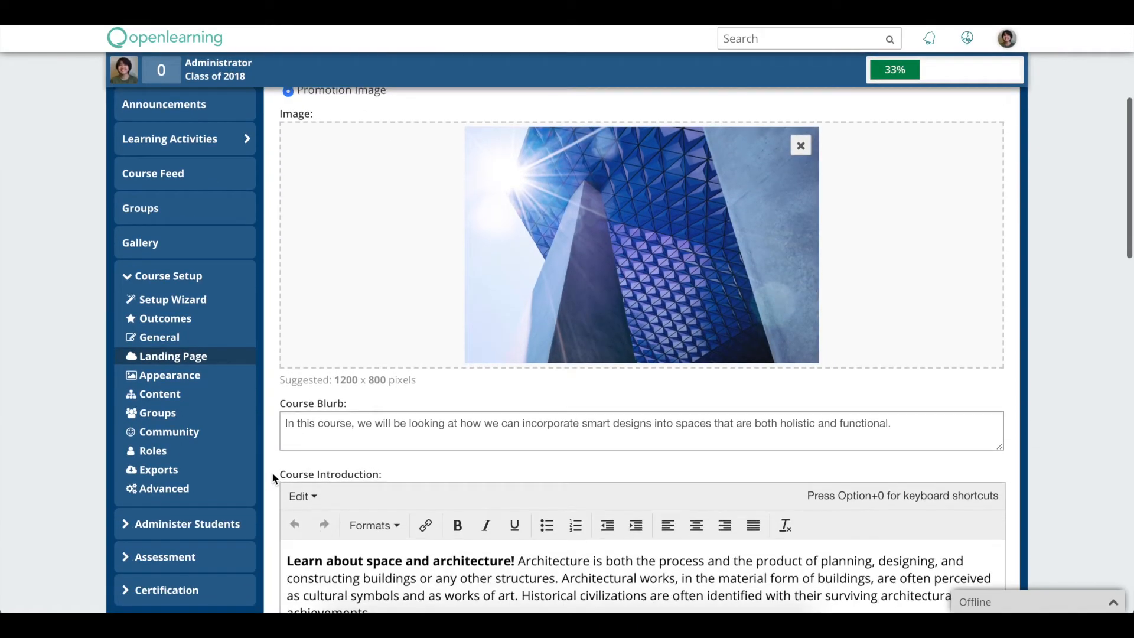
pyautogui.scroll(-3)
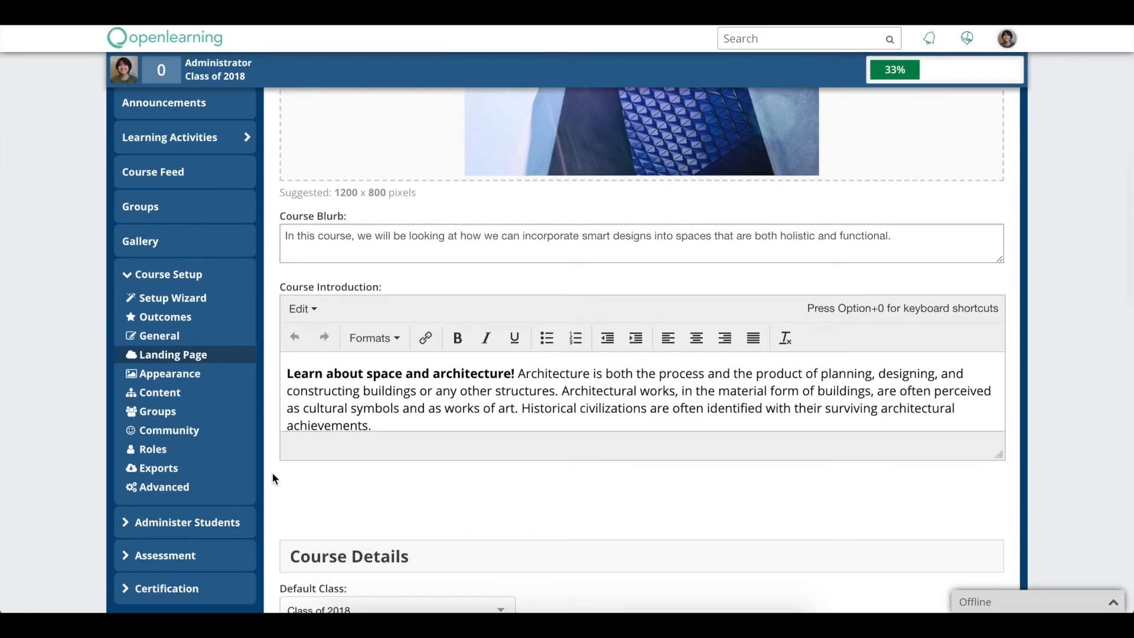
pyautogui.scroll(-3)
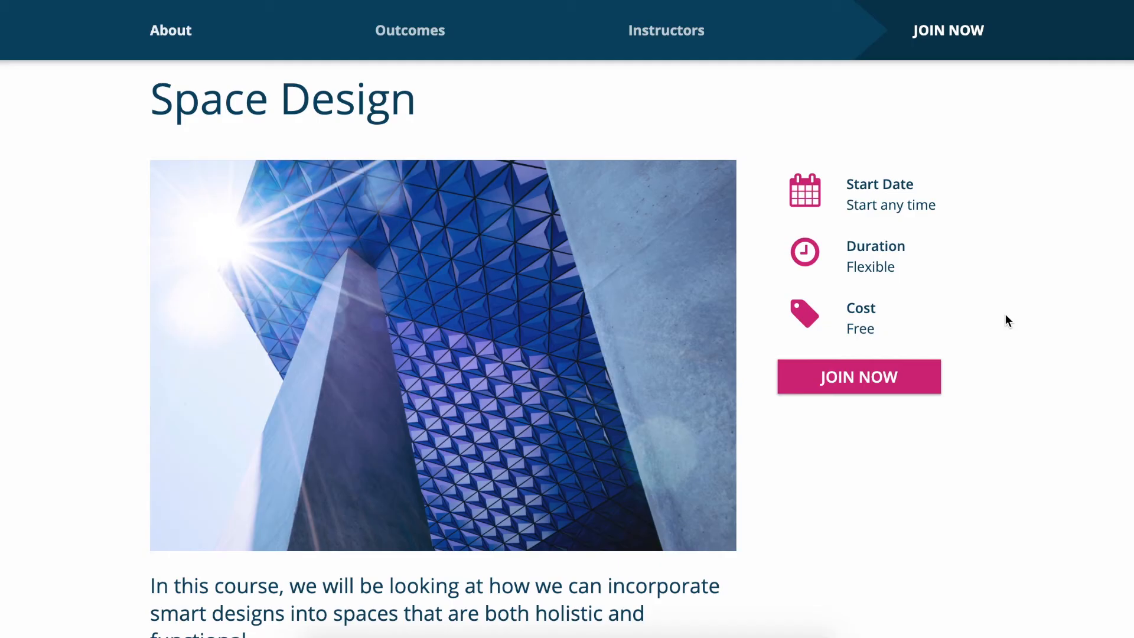
# Step: Browse the public landing page past the image, blurb, share buttons and What You Will Learn
pyautogui.scroll(-3)
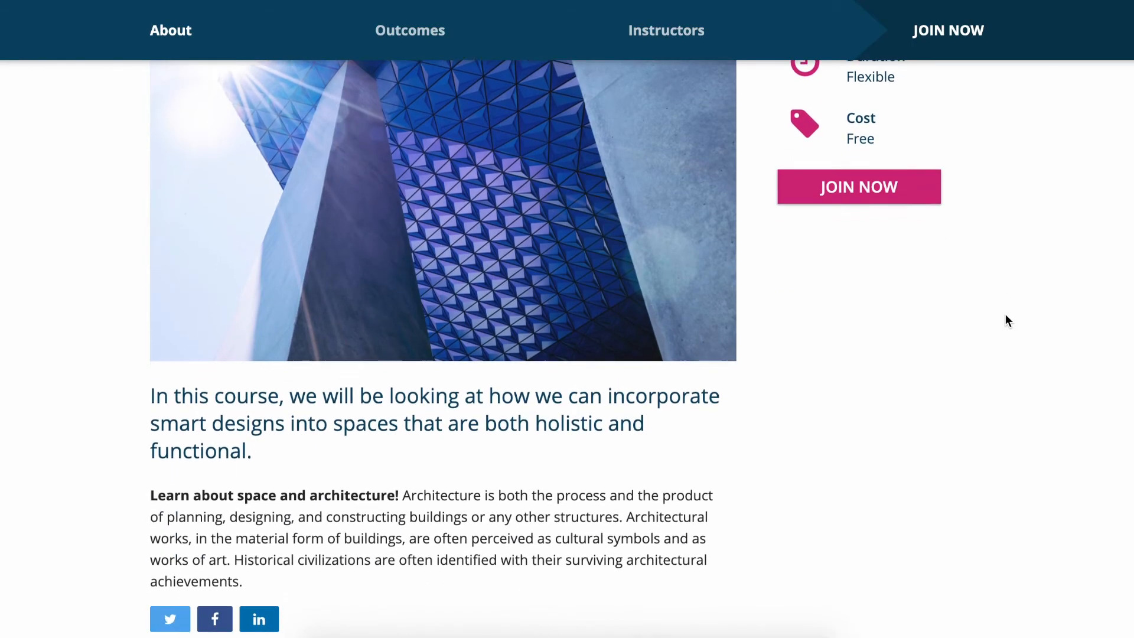
pyautogui.scroll(-3)
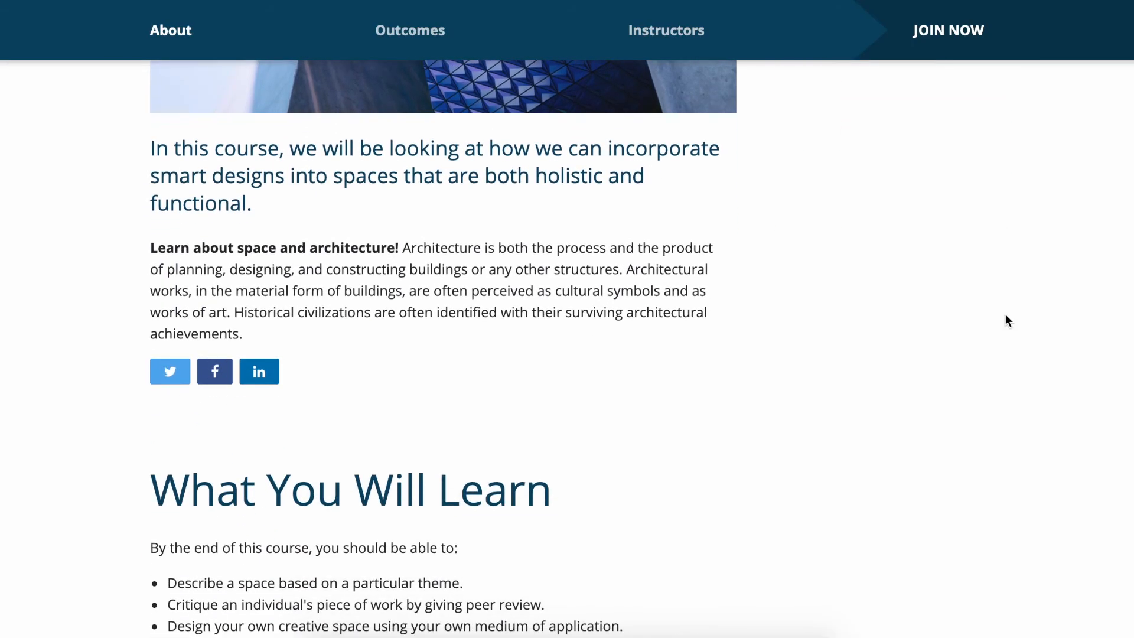
pyautogui.scroll(-3)
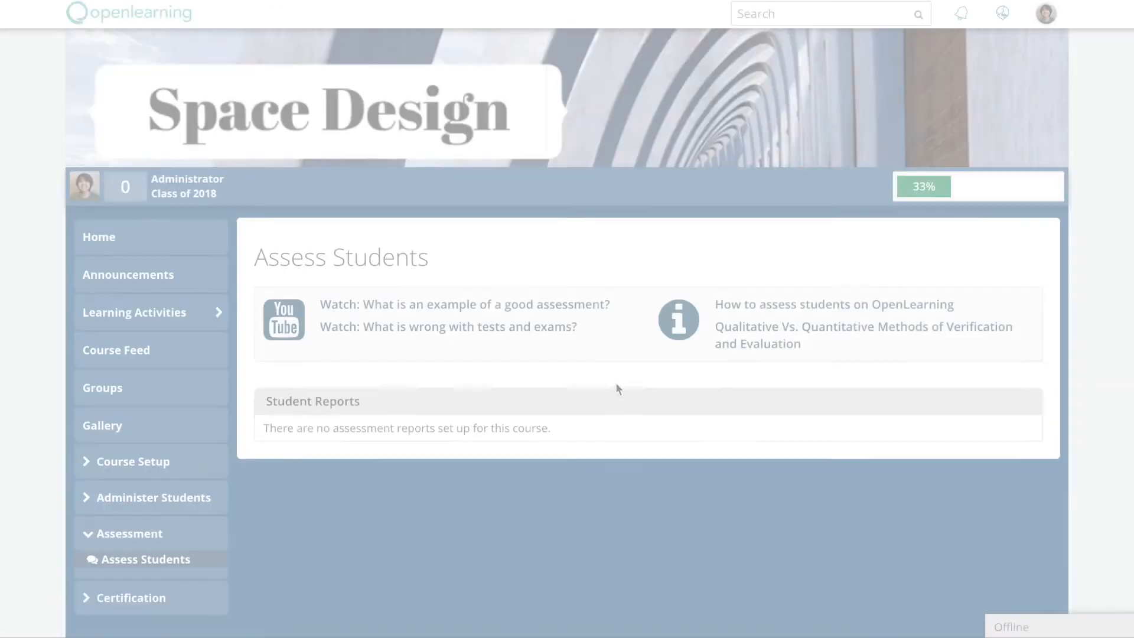
# Step: Switch to another Course Setup page and reach the footer with the Educators links
pyautogui.click(135, 310)
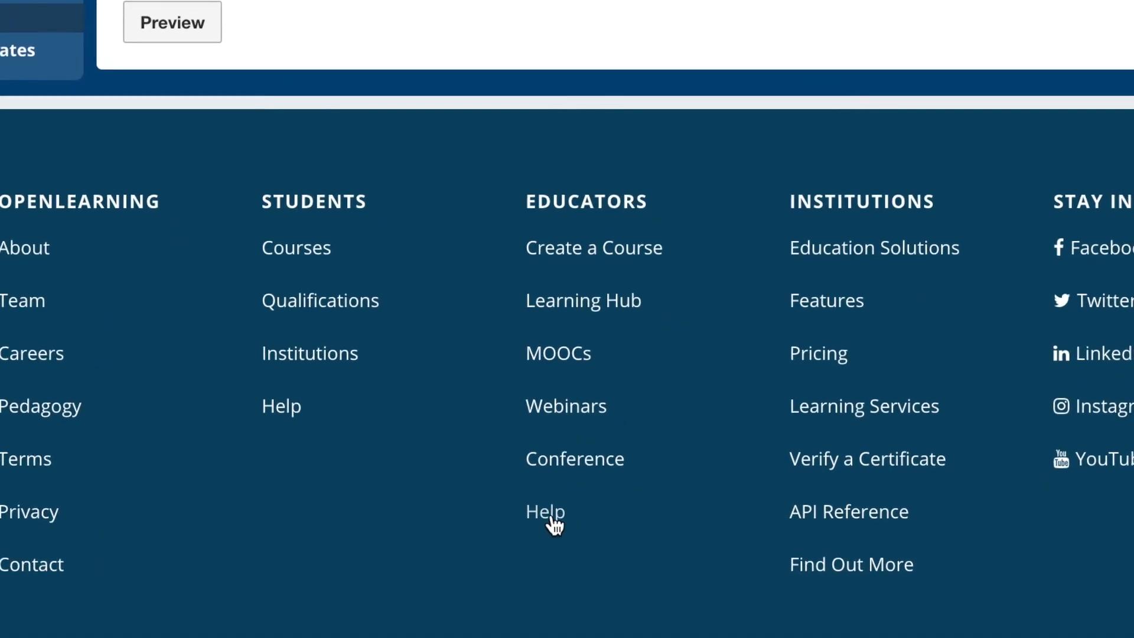
# Step: Reach the Help Community home from the Educators Help link and browse its creator guides and topics
pyautogui.click(544, 511)
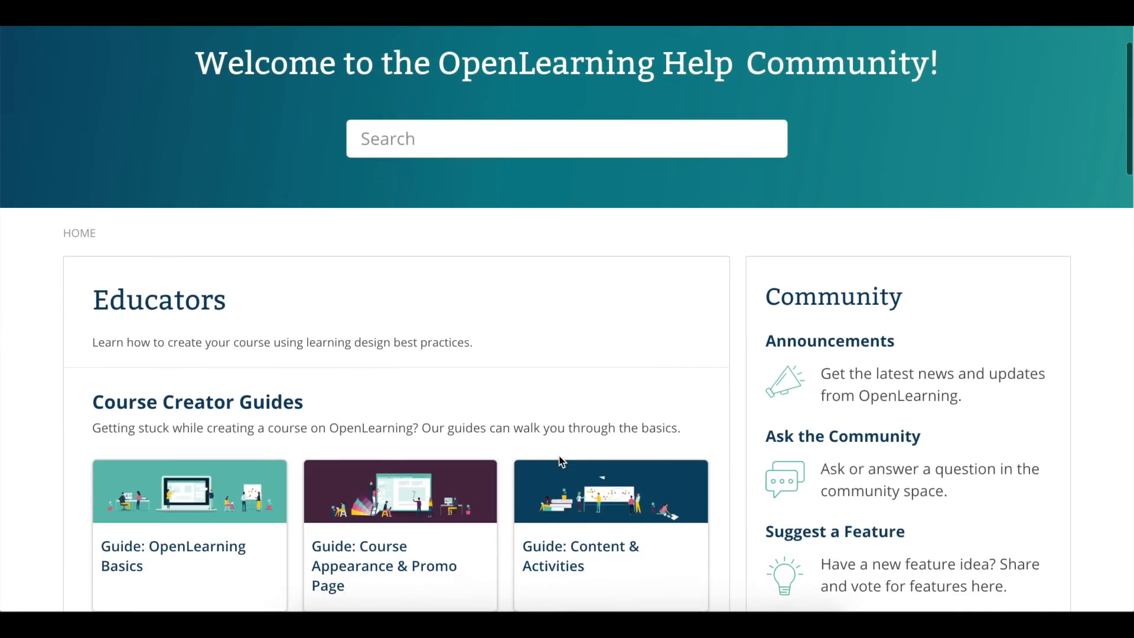
pyautogui.scroll(-3)
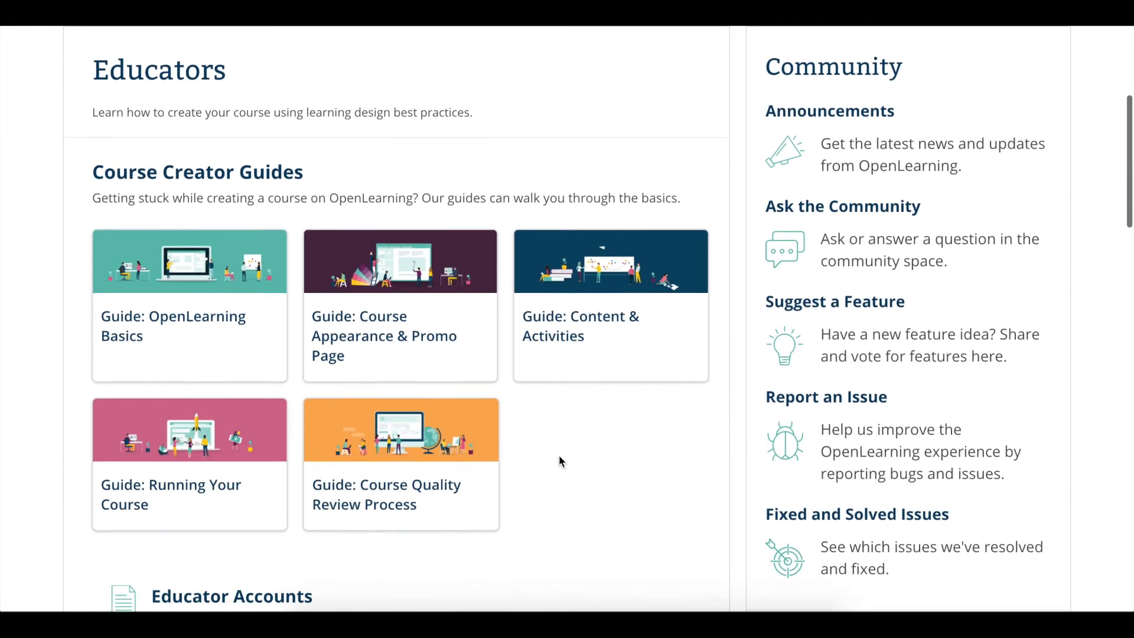
pyautogui.scroll(-3)
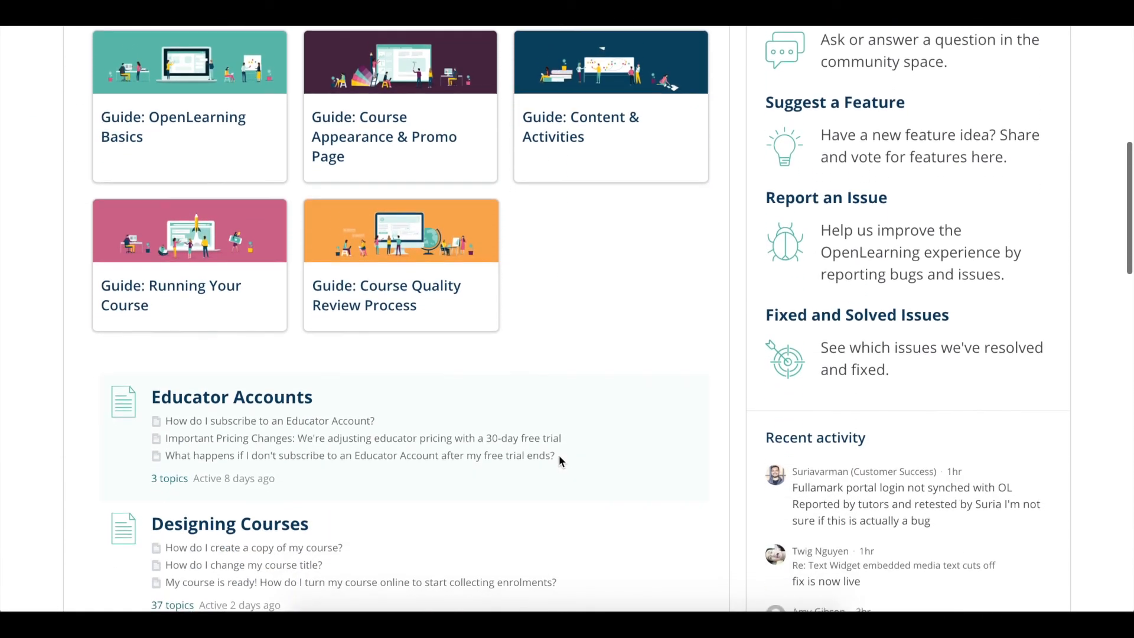
pyautogui.scroll(-3)
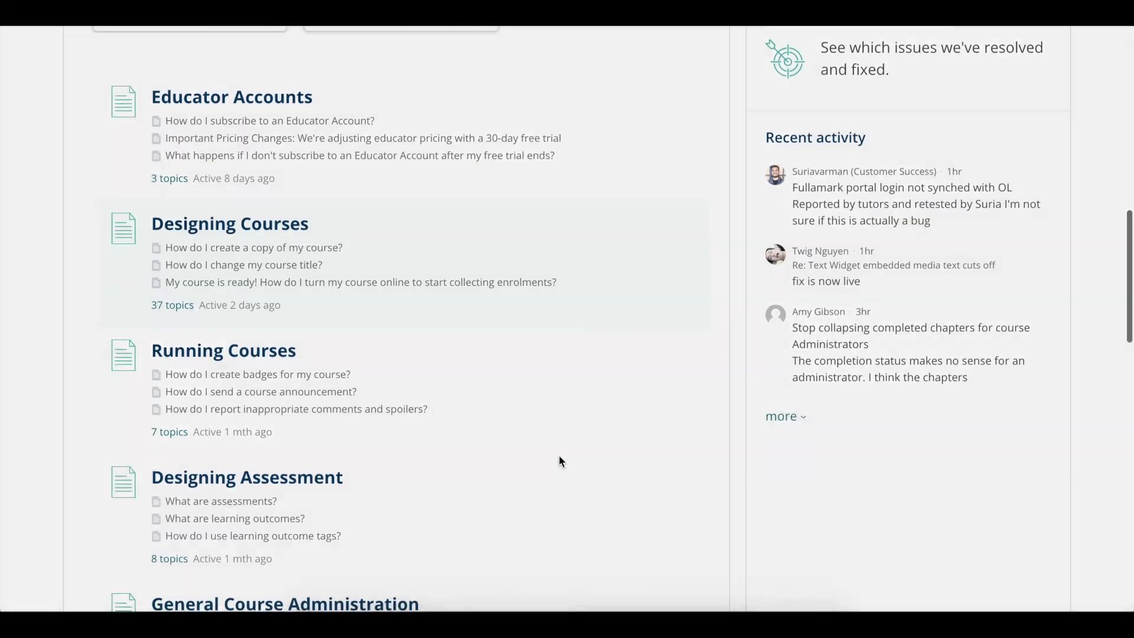